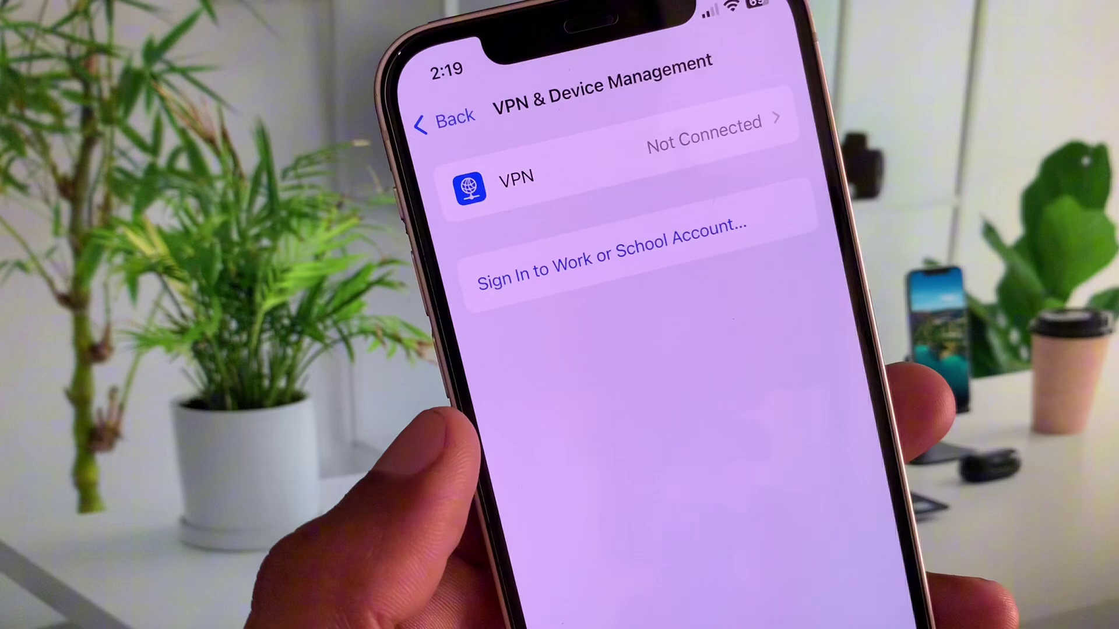
# - Return from VPN & Device Management to the top of the General settings page
pyautogui.click(443, 123)
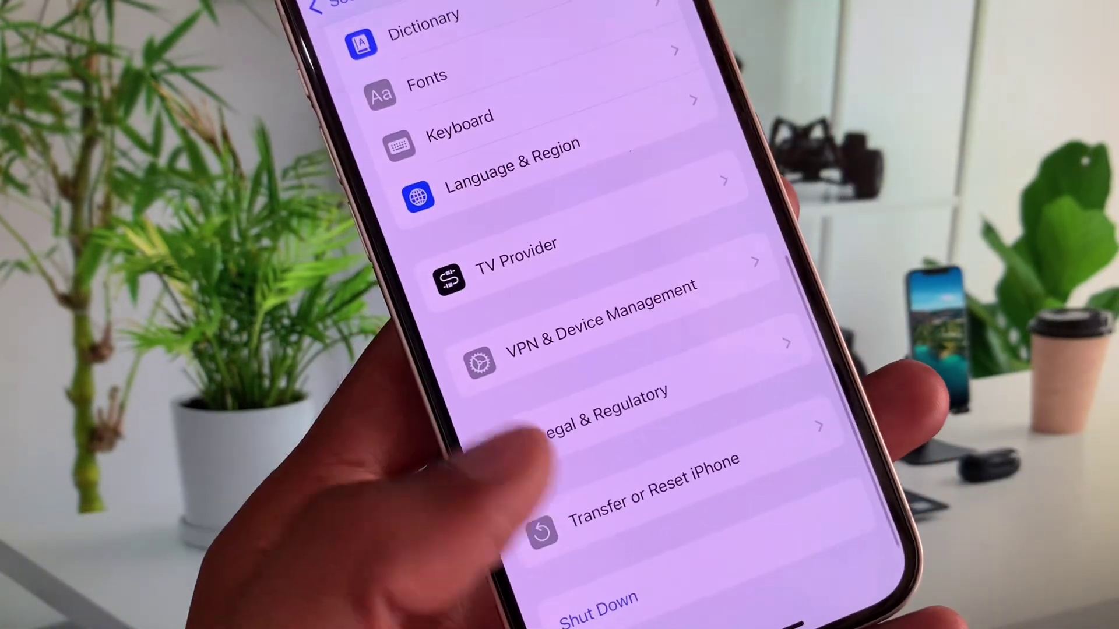
pyautogui.click(655, 494)
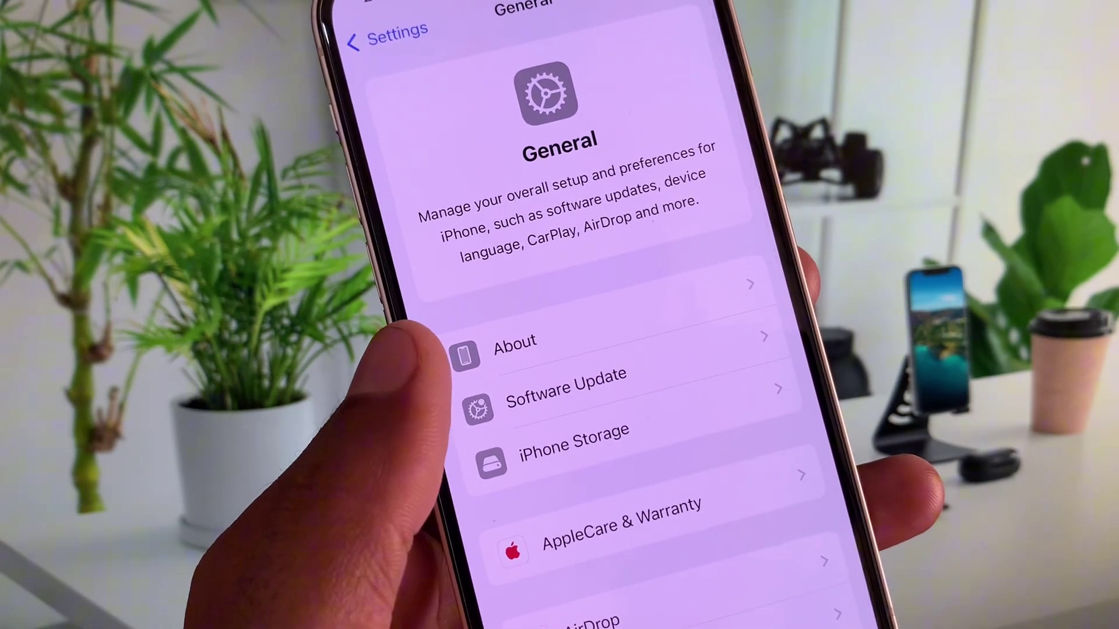
pyautogui.click(385, 37)
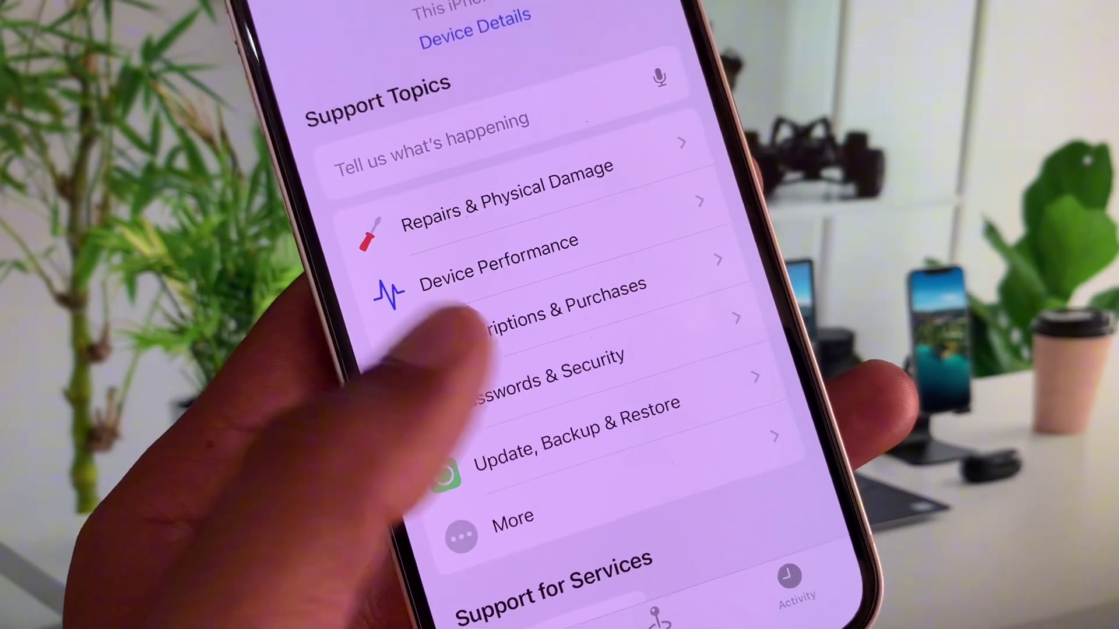
# - Show the Subscriptions & Purchases help topics, including Update payment method
pyautogui.click(542, 315)
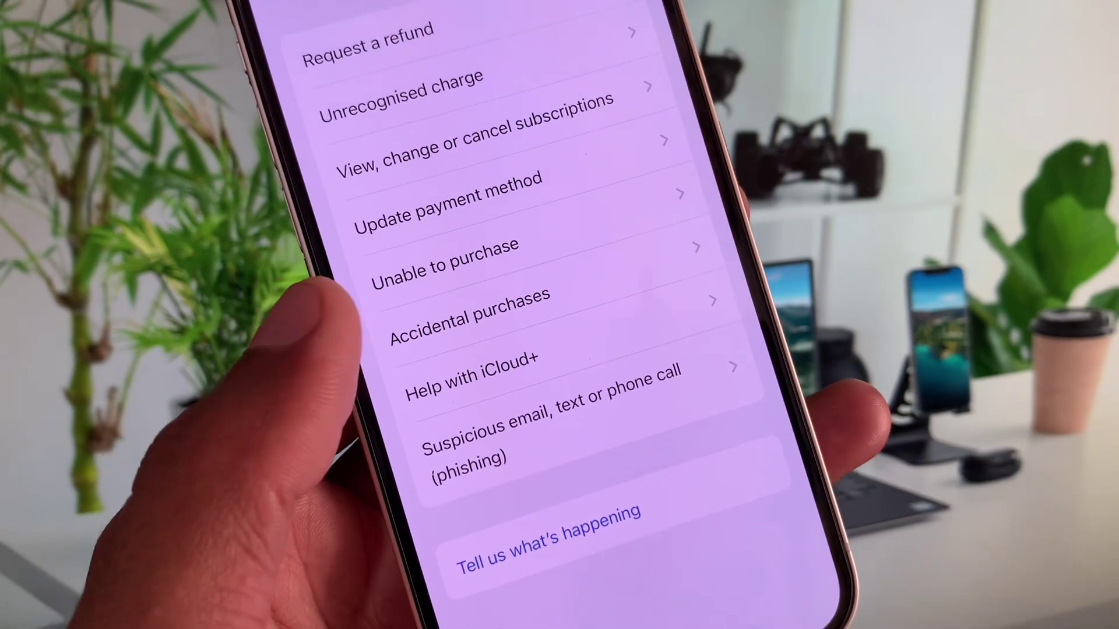